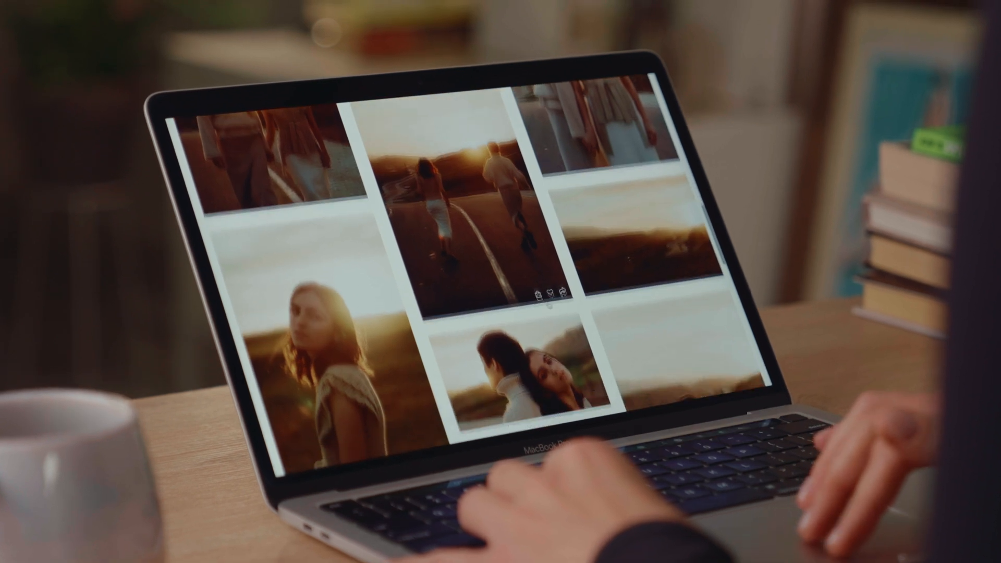
Browse the Client Gallery and open the JACKY & RYA collection's Highlights set
scroll("down", 3)
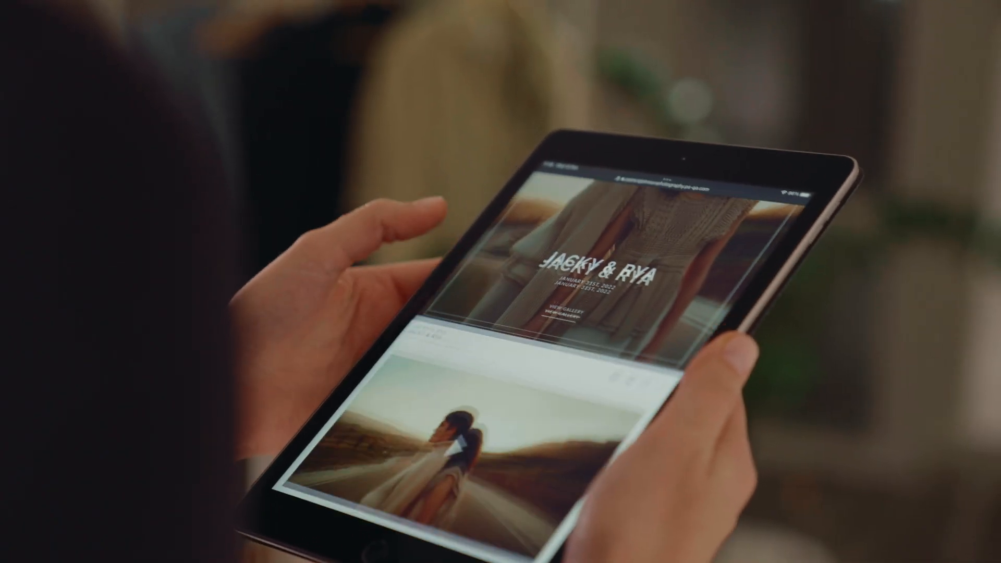
scroll("down", 3)
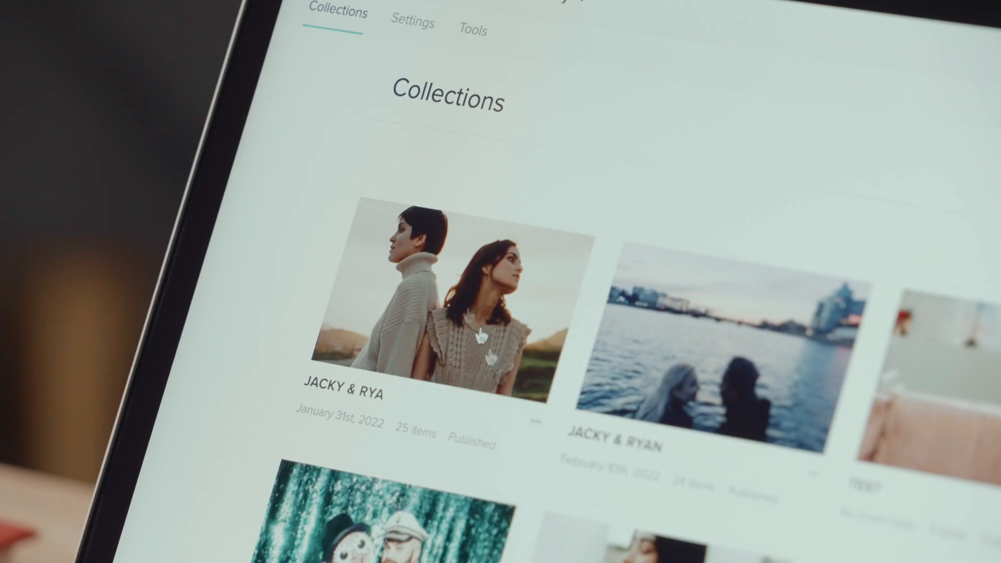
left_click(421, 307)
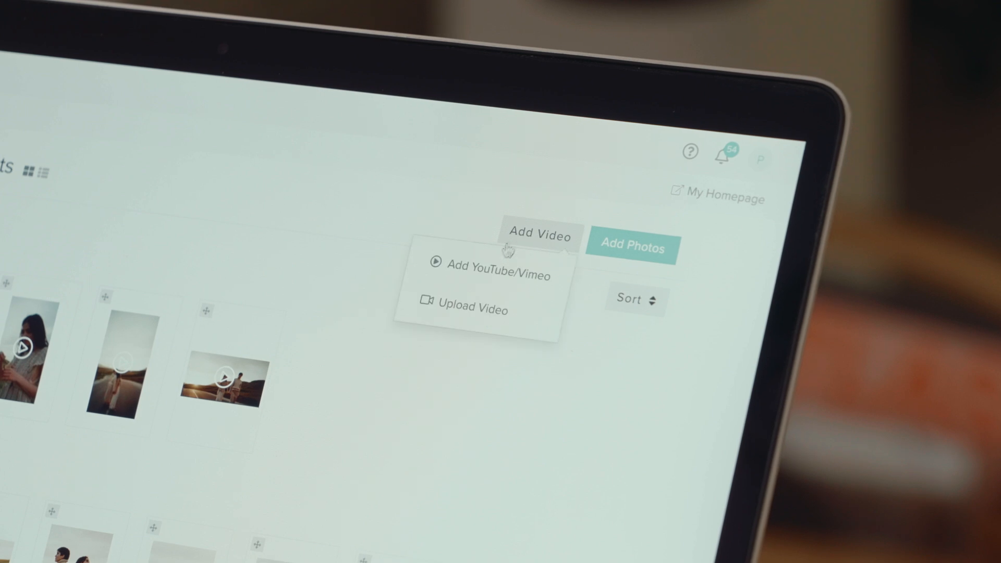
left_click(500, 275)
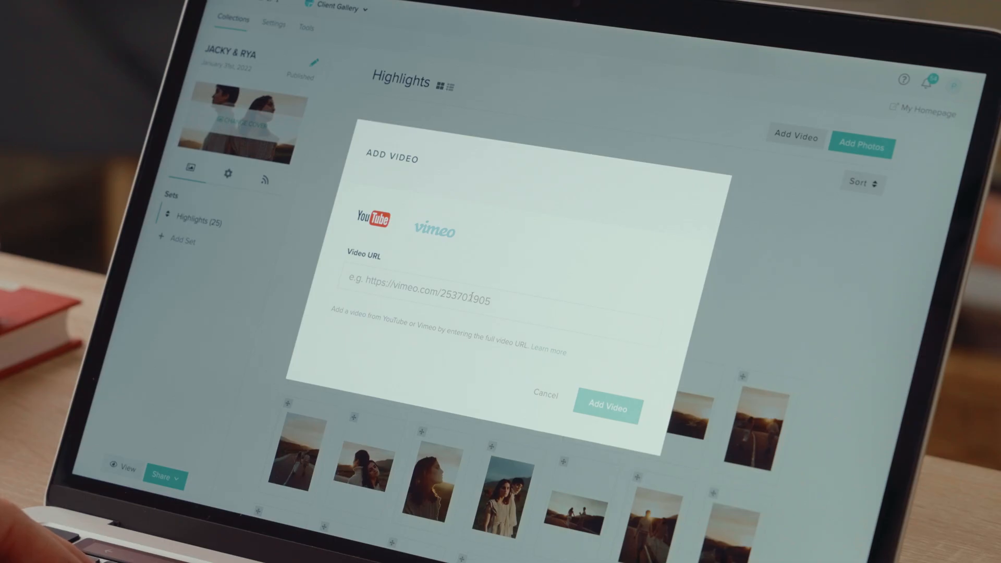
type("https://youtu.be/5H41DvTKwzc")
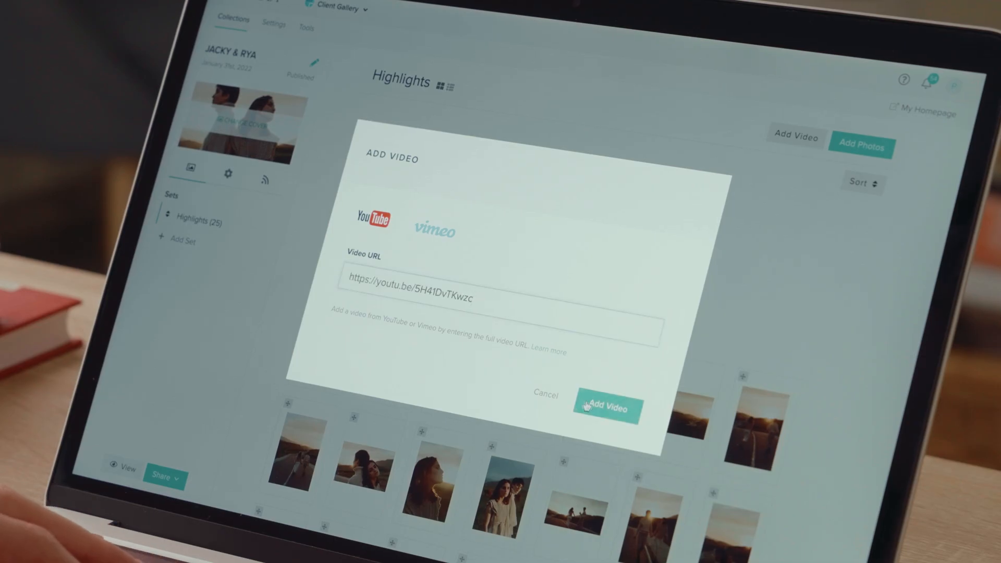
left_click(831, 70)
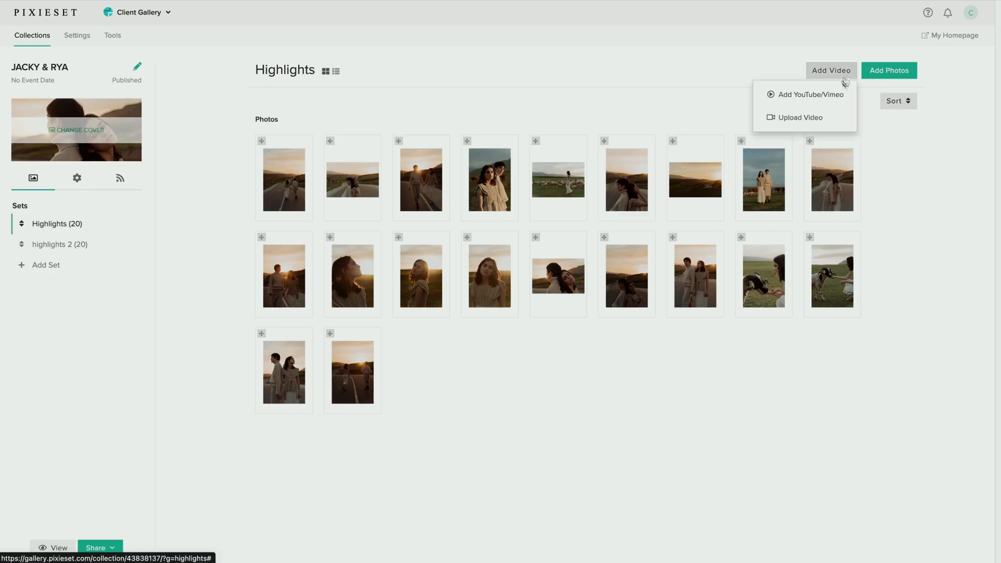
left_click(800, 116)
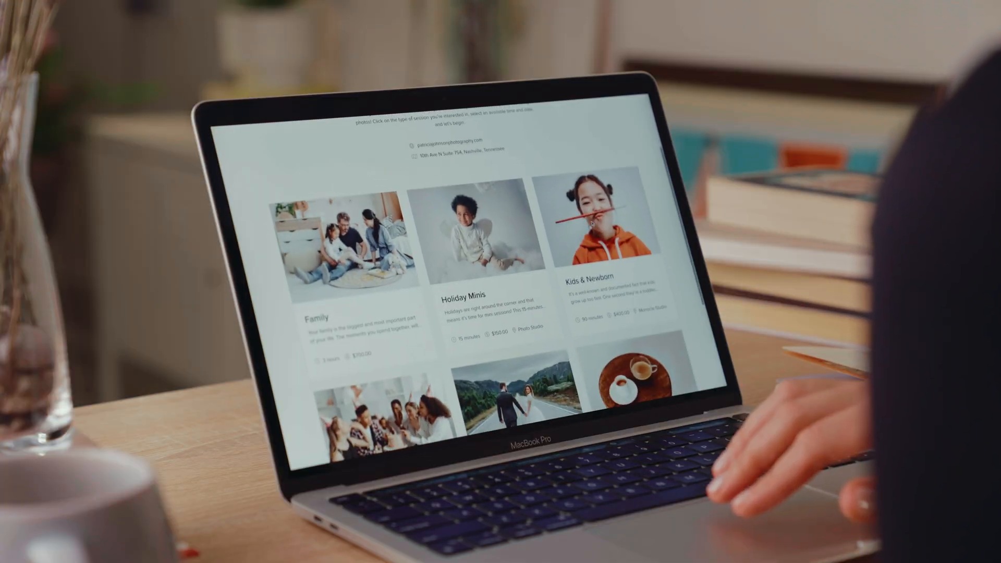
Choose the Holiday Minis session on the booking site and pick November 10, 2022 with an available time
scroll("down", 3)
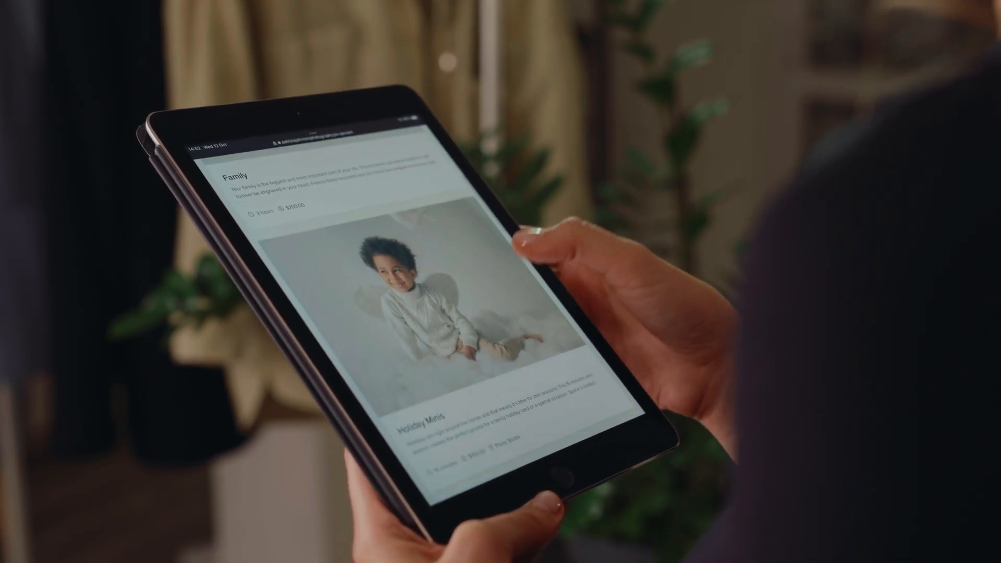
left_click(433, 424)
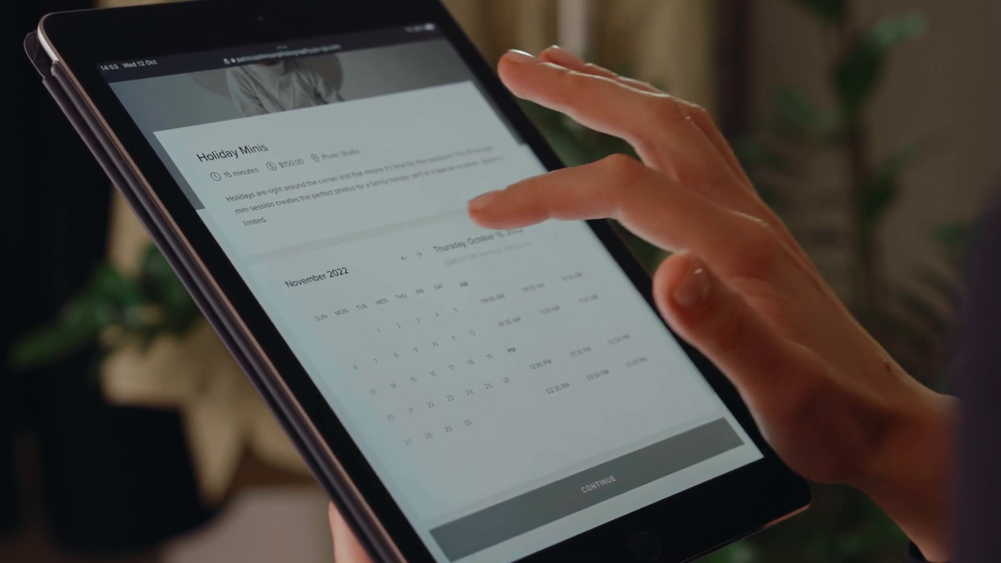
left_click(446, 343)
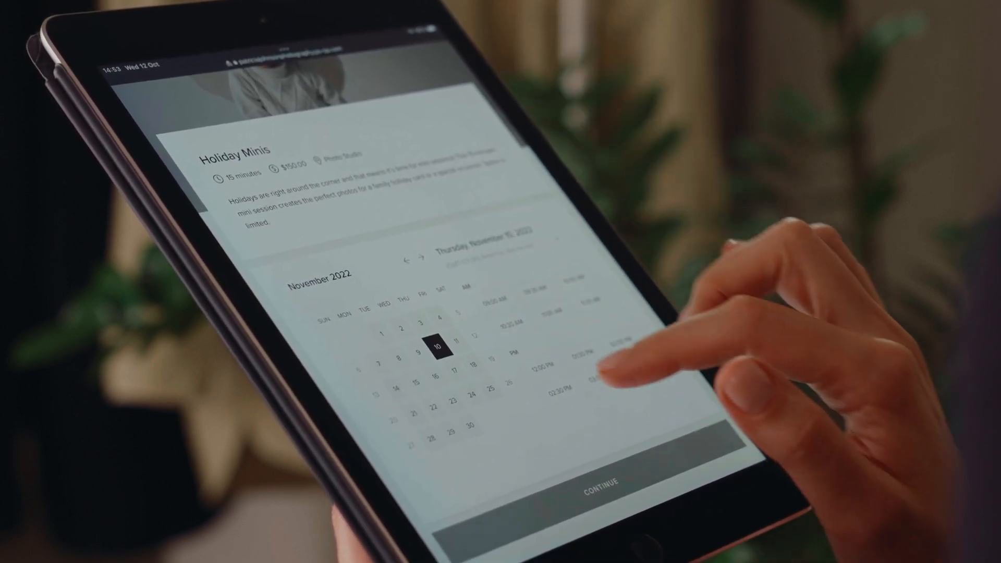
left_click(503, 315)
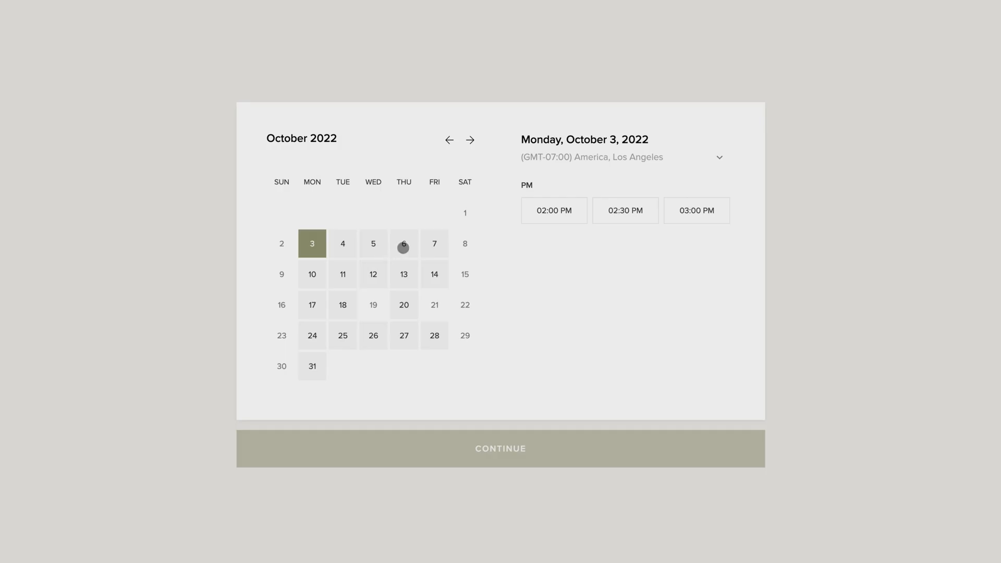
Switch to Thursday, October 6 at 11:30 AM, pay the $210.00 deposit to book the Family session, then view the calendar
left_click(404, 243)
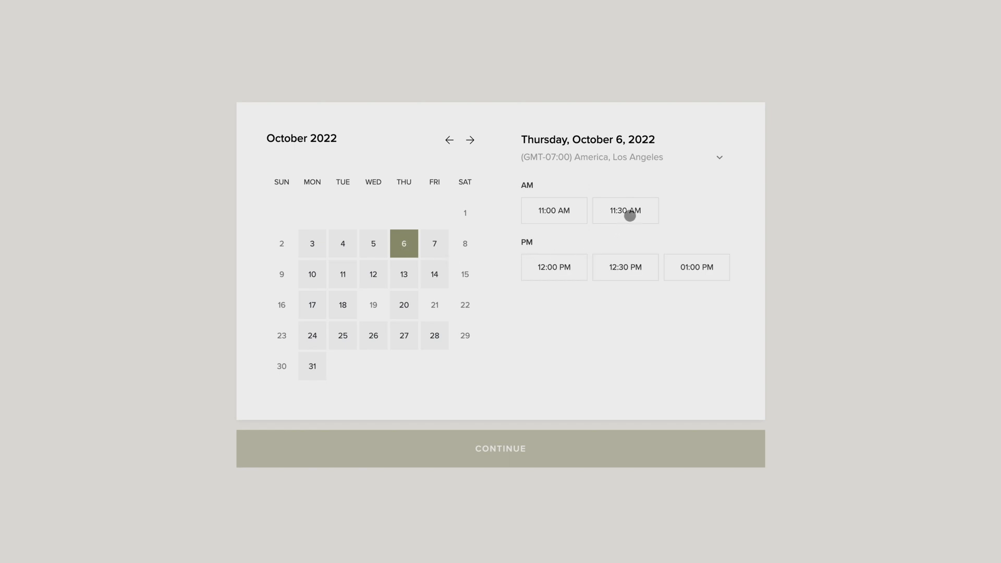
left_click(625, 210)
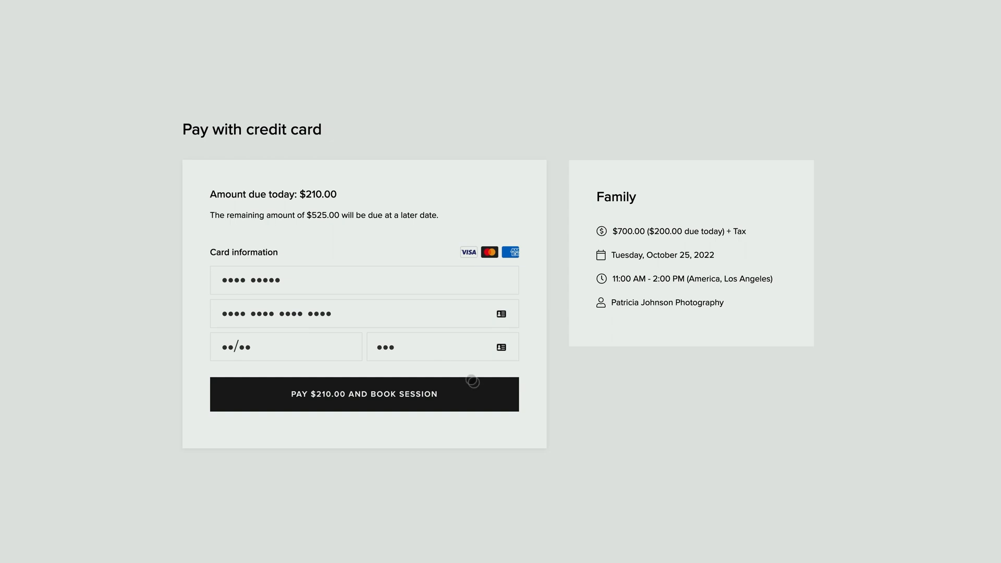
left_click(364, 394)
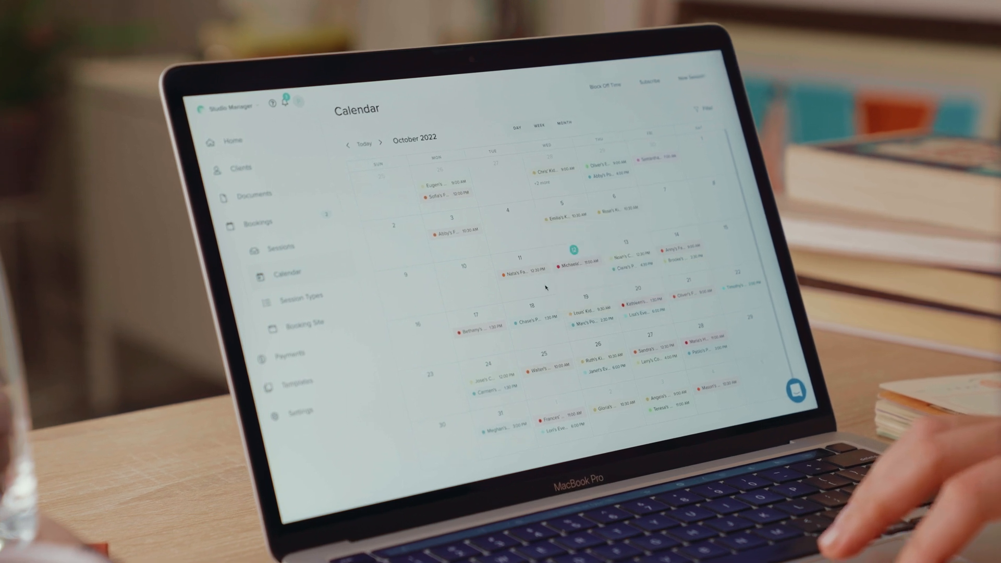
left_click(528, 326)
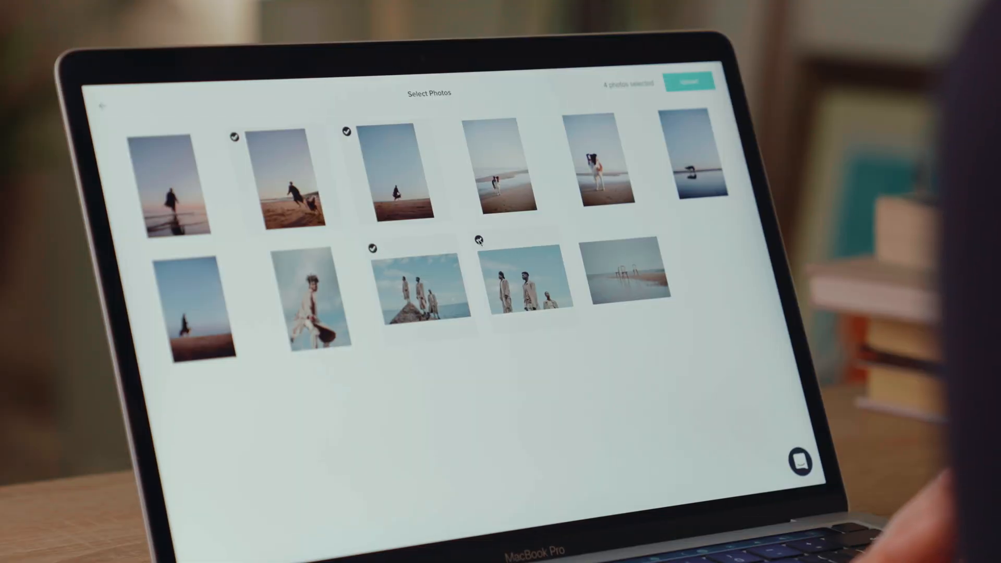
Import five ticked photos from a client gallery into the website
left_click(501, 166)
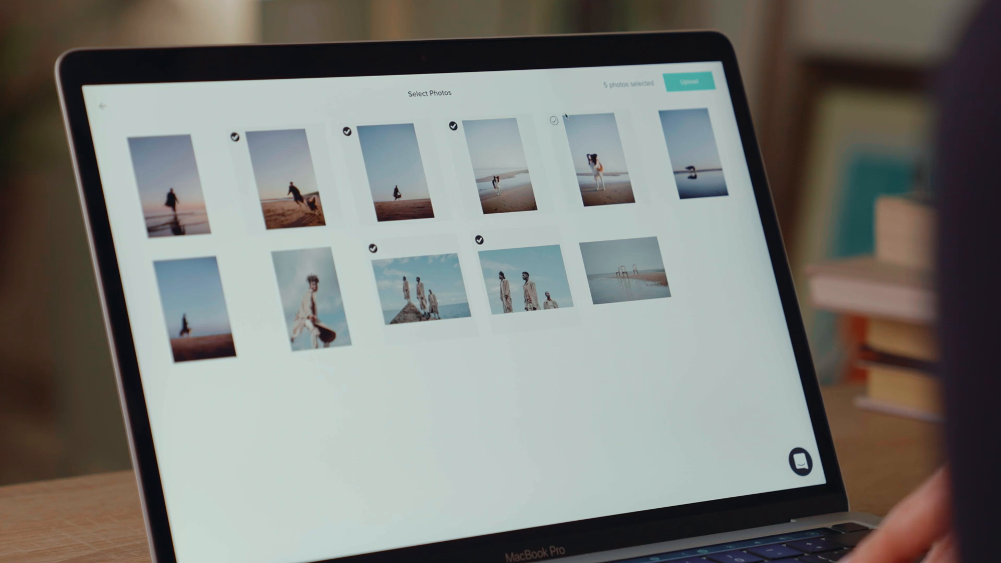
left_click(689, 81)
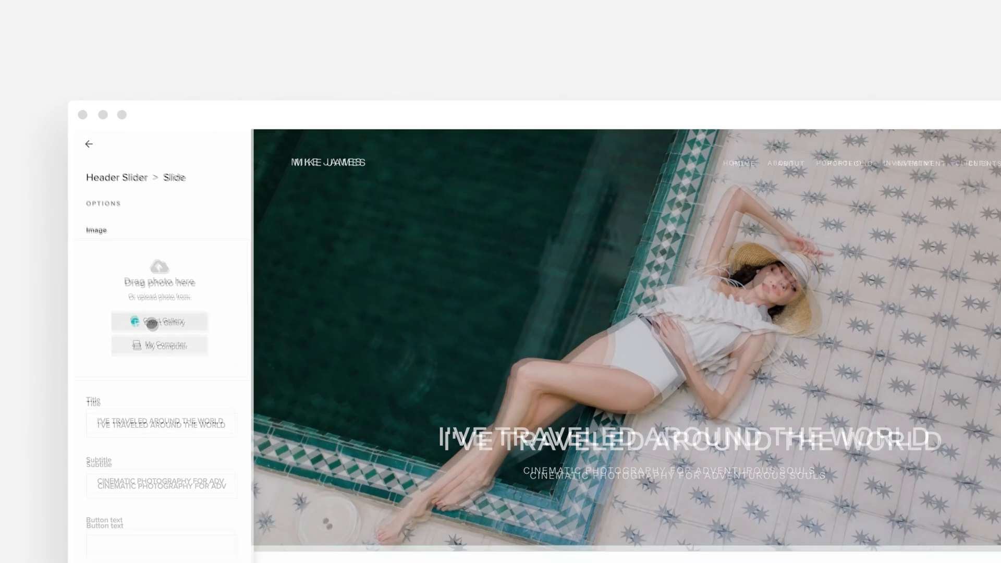
Use the dark landscape photo with the person in yellow from the gallery as the header slide image
left_click(161, 322)
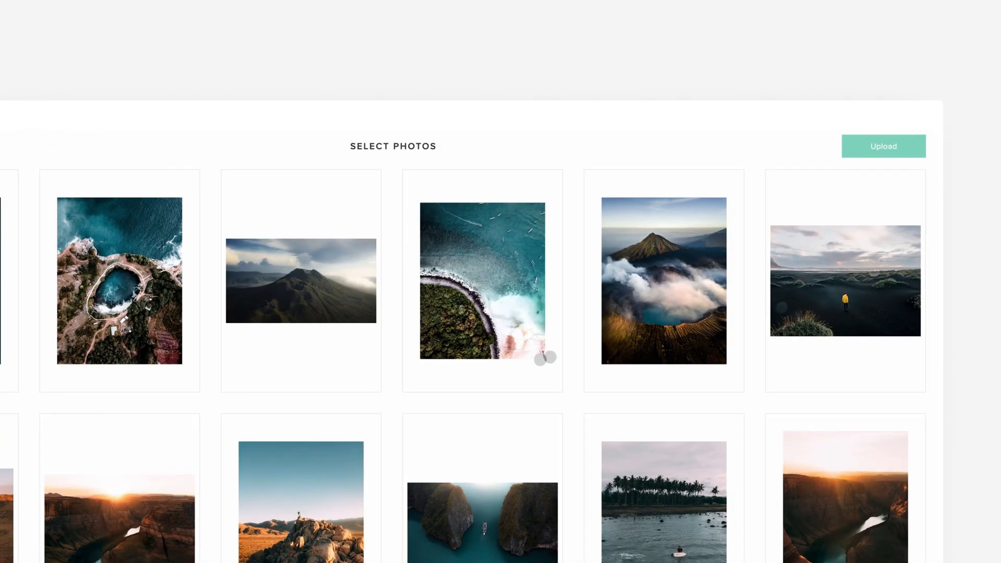
left_click(843, 281)
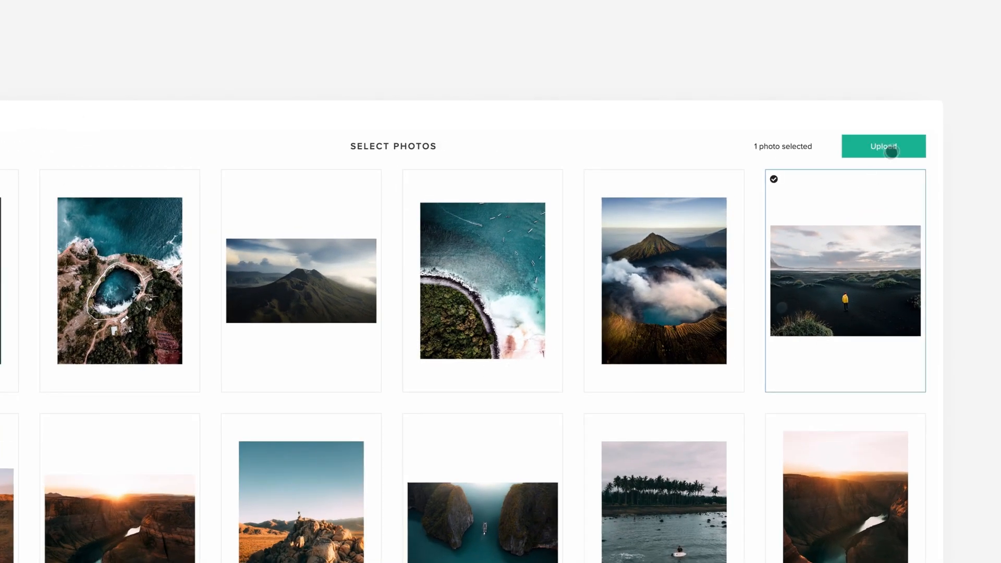
left_click(883, 146)
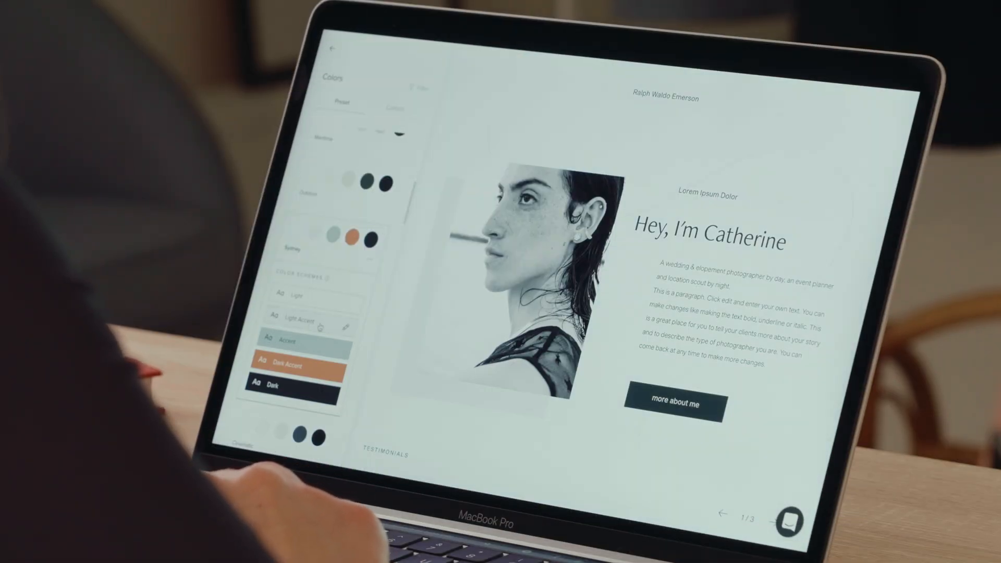
Apply the Accent colour scheme to the section and review the scheme options
left_click(288, 340)
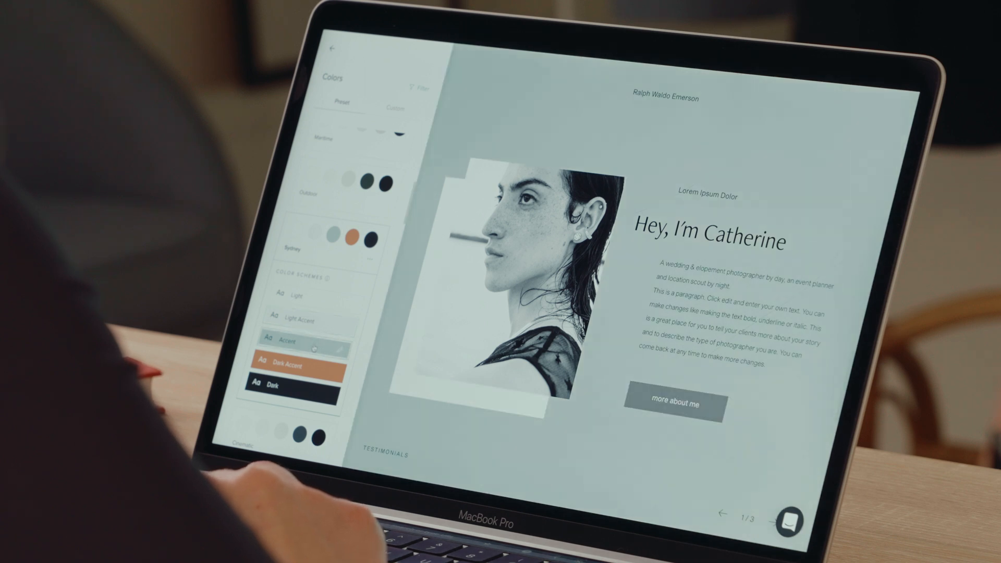
left_click(280, 386)
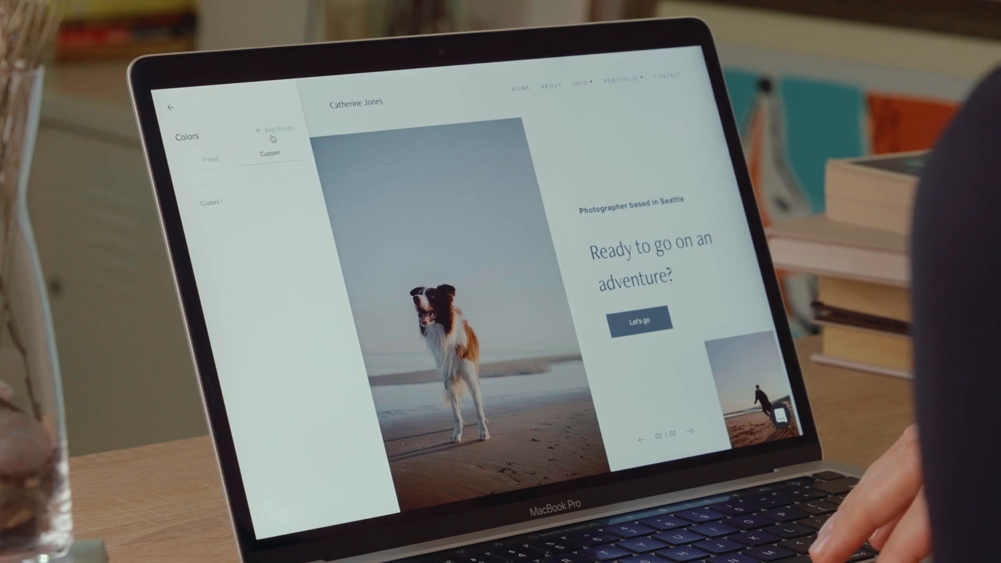
Create a custom palette named Catherine's Palette with background HEX F2F7DC
left_click(274, 130)
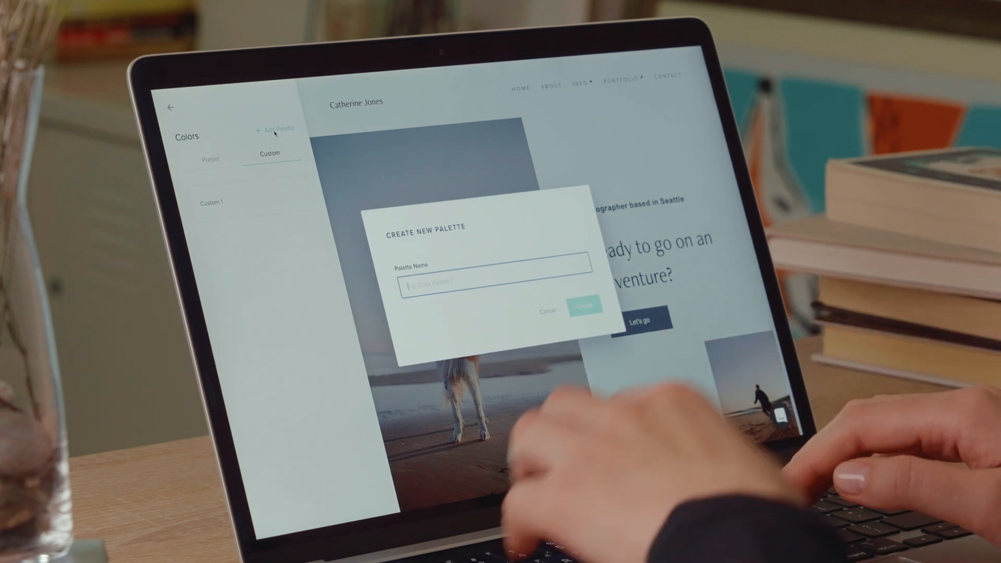
type("Catherine's Palette")
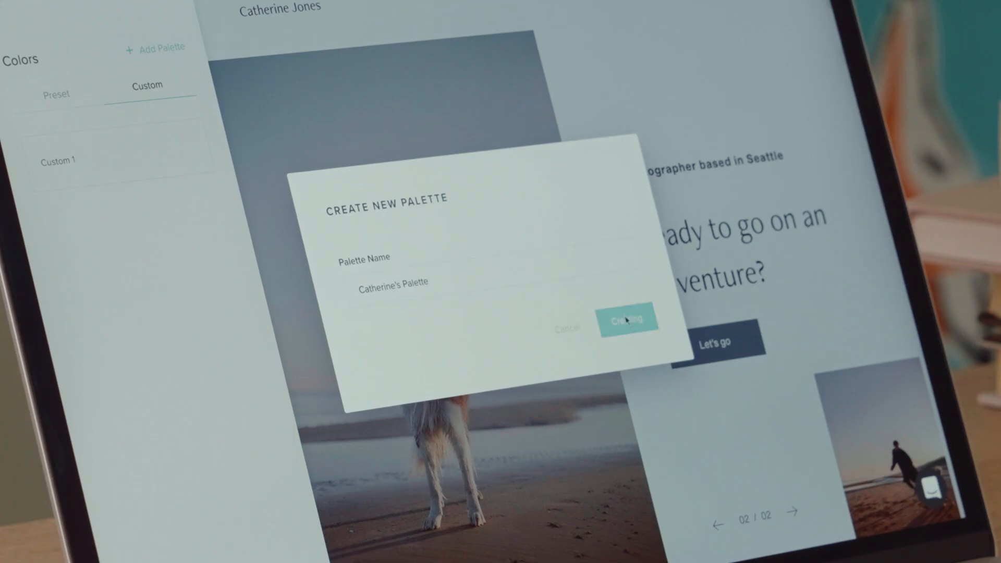
left_click(625, 319)
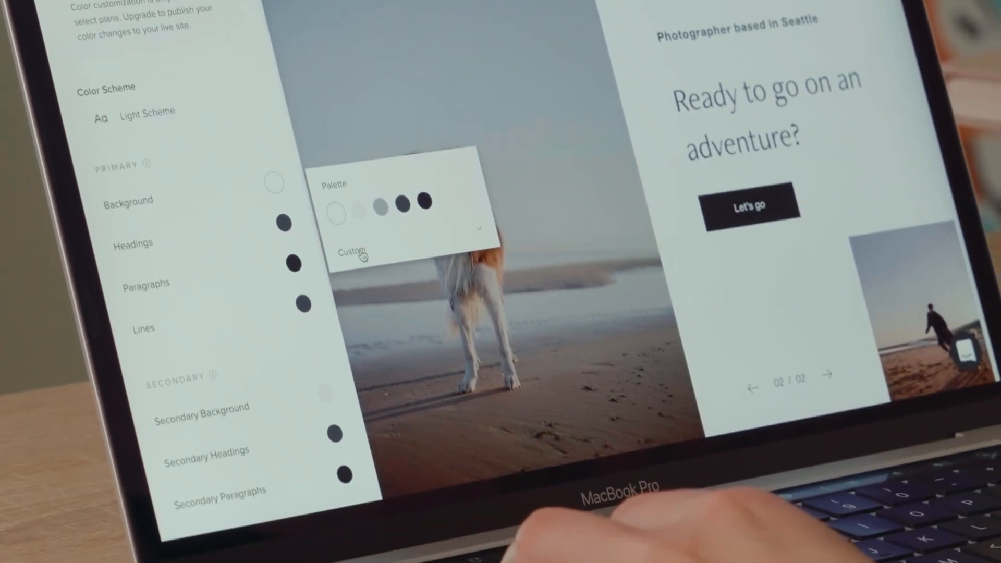
left_click(350, 252)
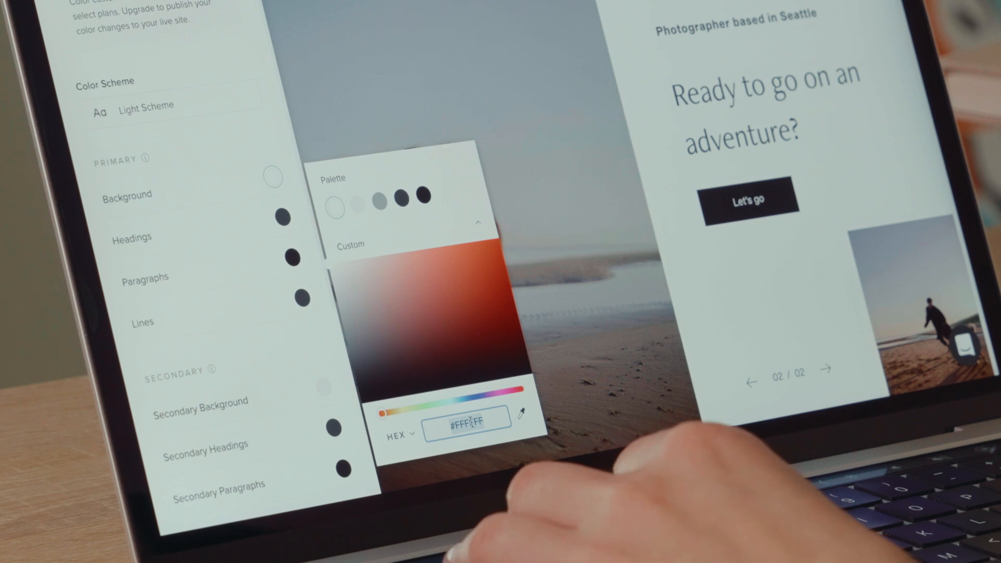
type("F2F7DC")
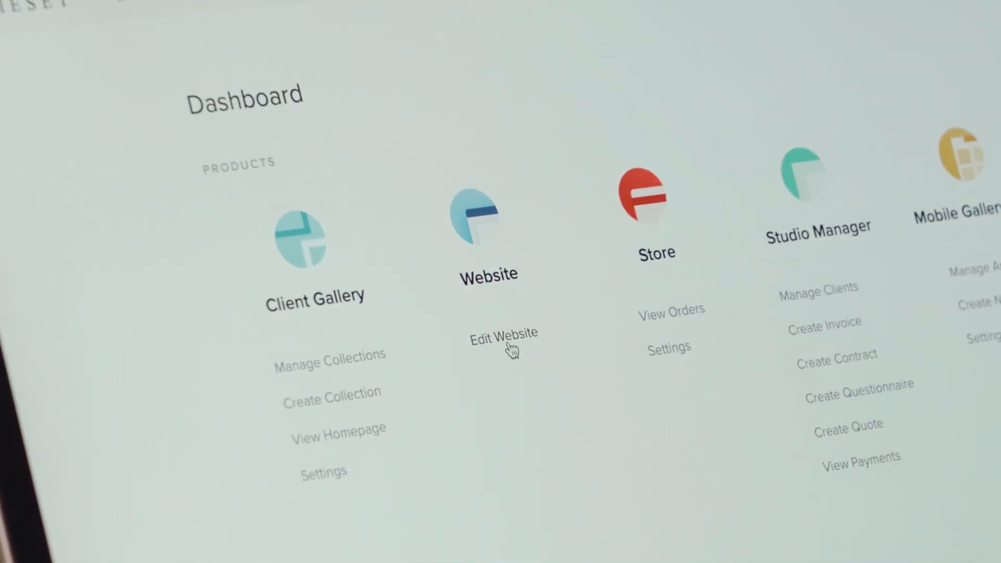
Return to the website editor's Design > Colors to review preset palettes like Sage and Sunset
left_click(503, 333)
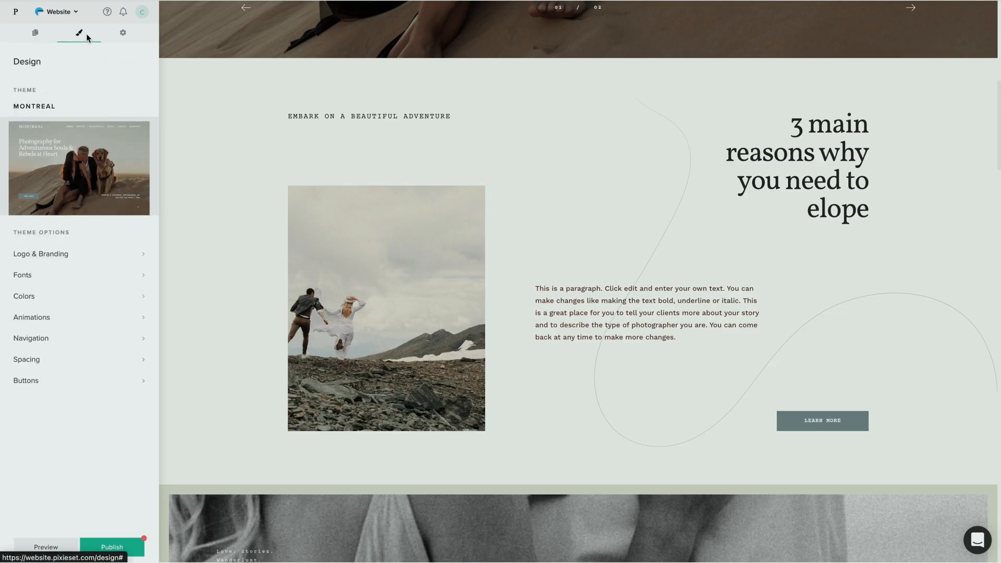
left_click(24, 295)
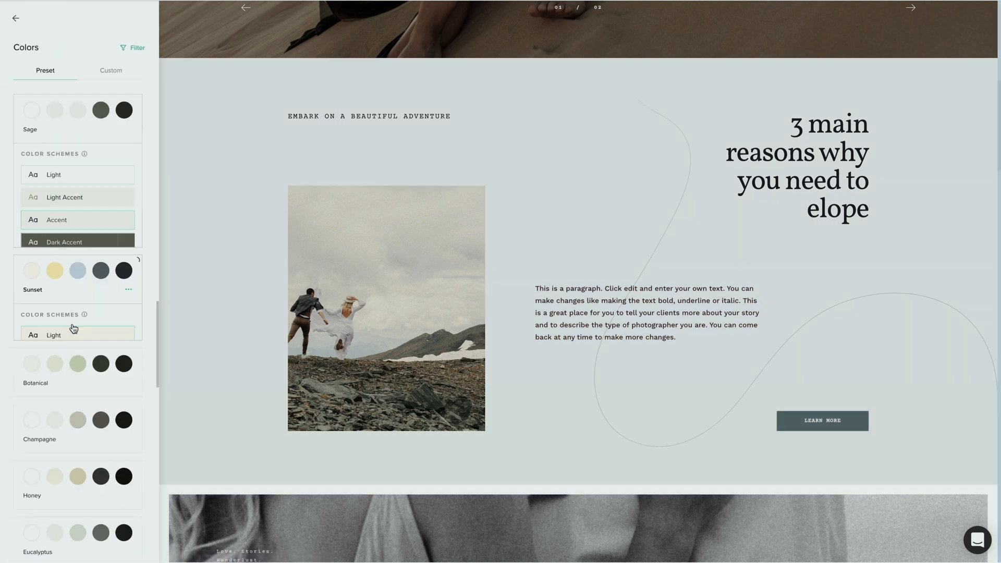